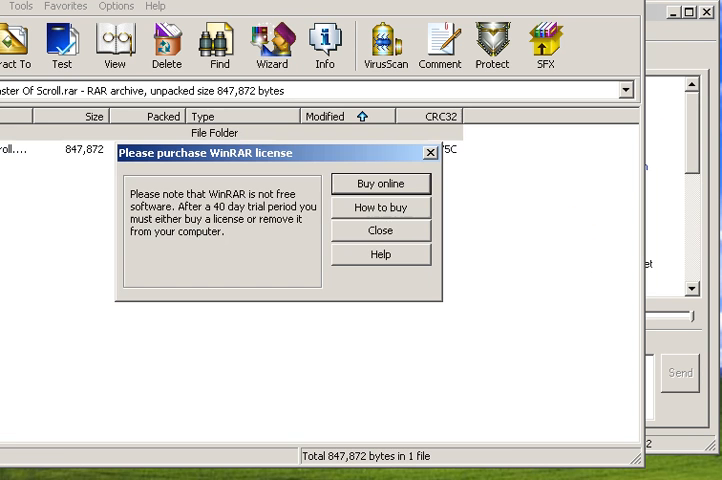
Close the 'Please purchase WinRAR license' reminder dialog.
left_click(379, 230)
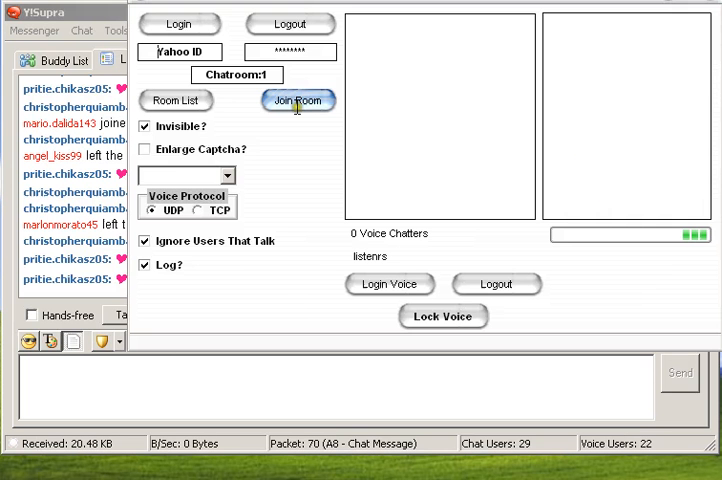
Enter the Yahoo ID, correcting a typo, and its password to log in.
left_click(203, 51)
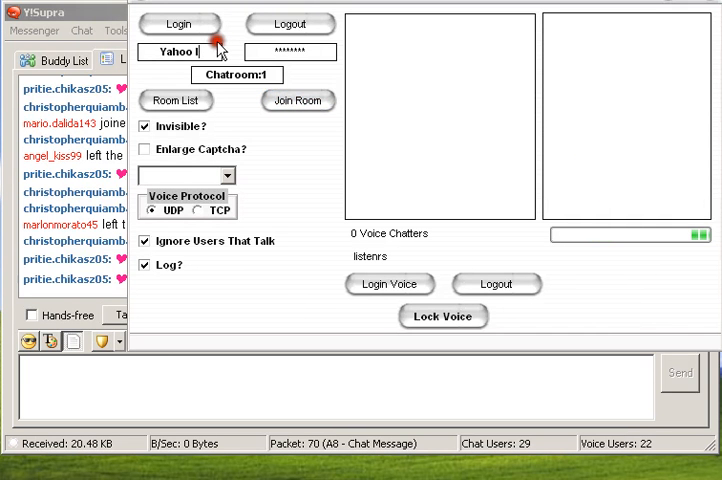
type("dexx.teer")
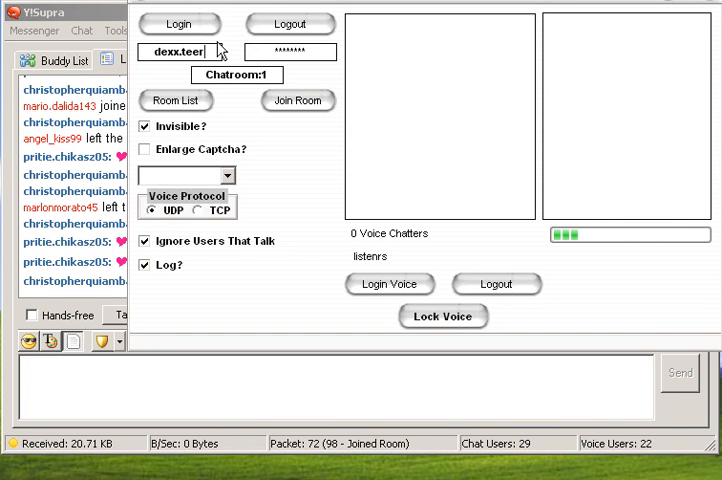
key("Backspace")
type("_i")
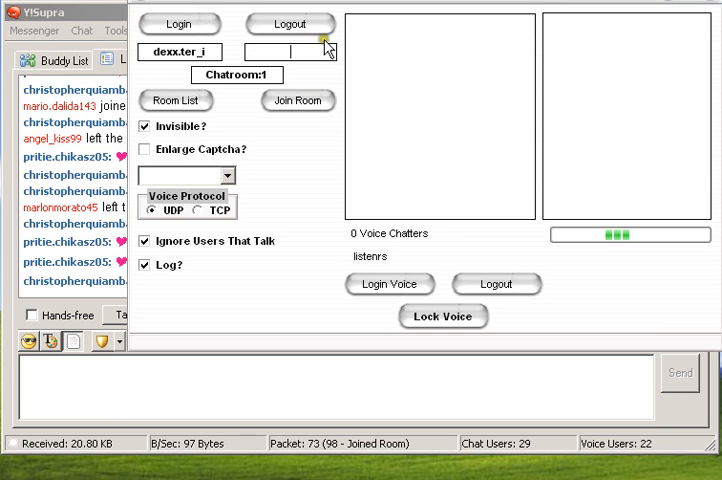
type("*****")
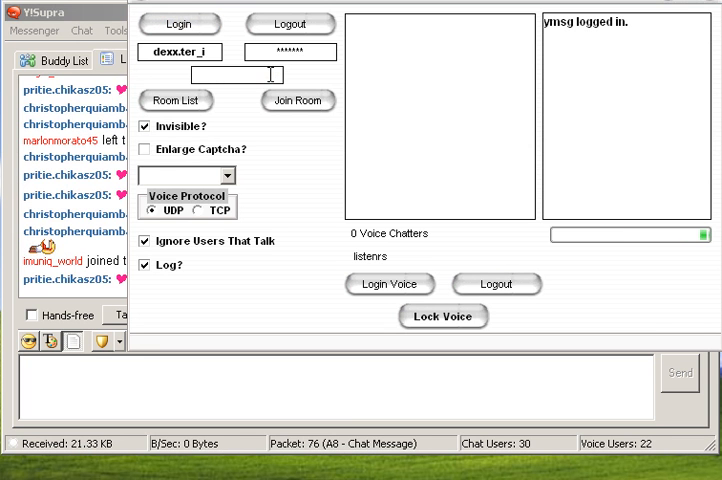
Enter Luzon:3 as the chatroom and attempt to join it.
type("Luzon:3")
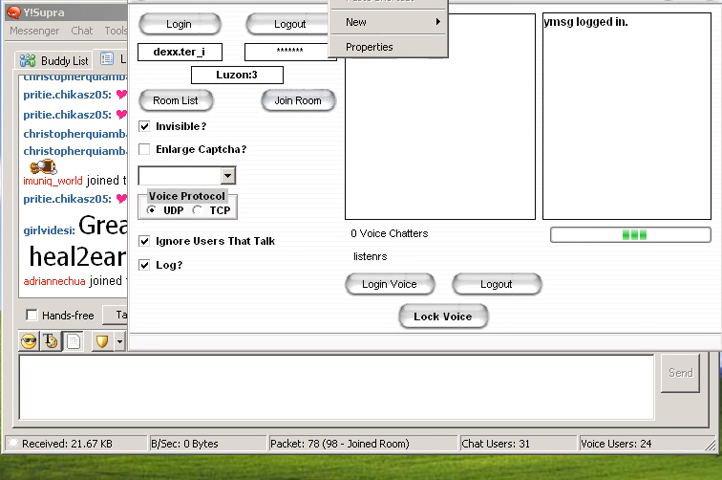
left_click(297, 100)
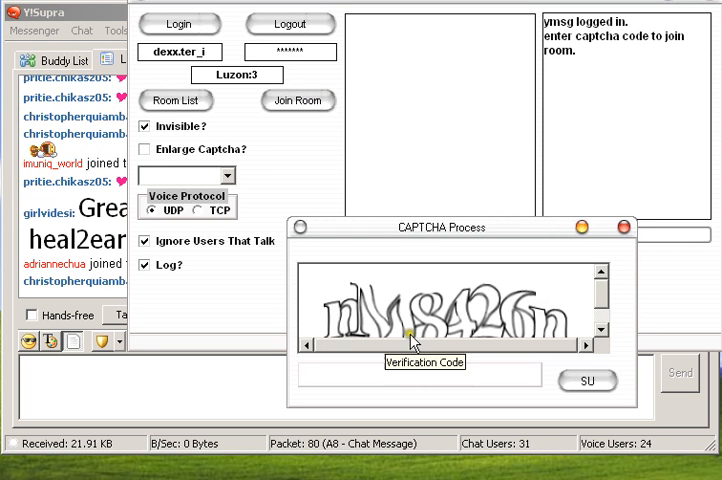
Enter captcha code nm8426n and submit it to join Luzon:3.
type("nm8")
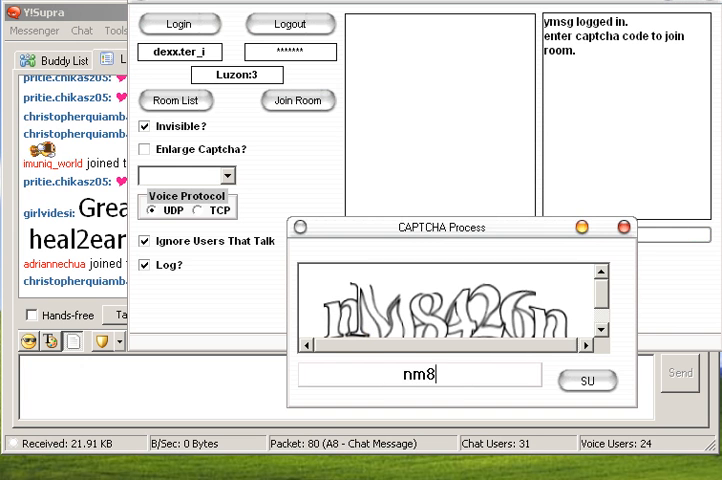
type("426")
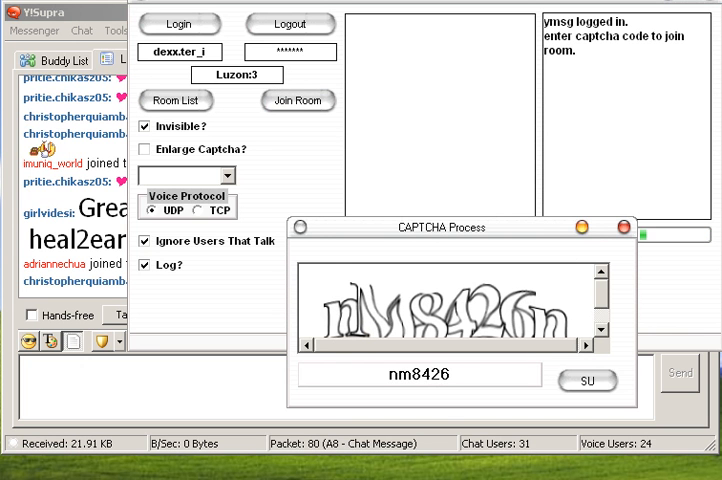
type("n")
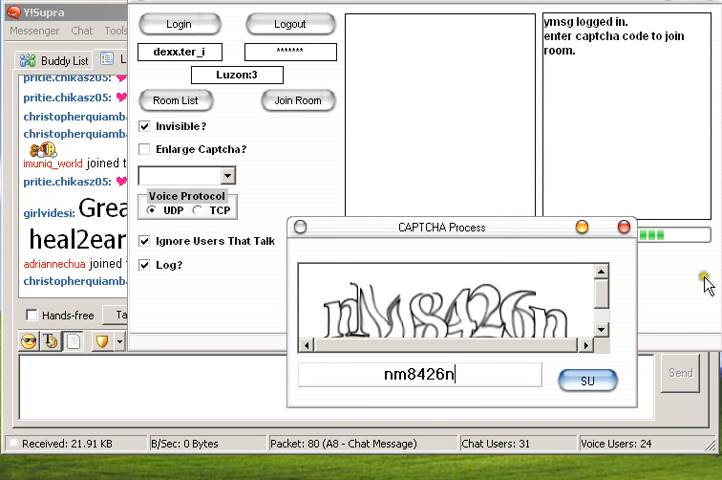
left_click(591, 381)
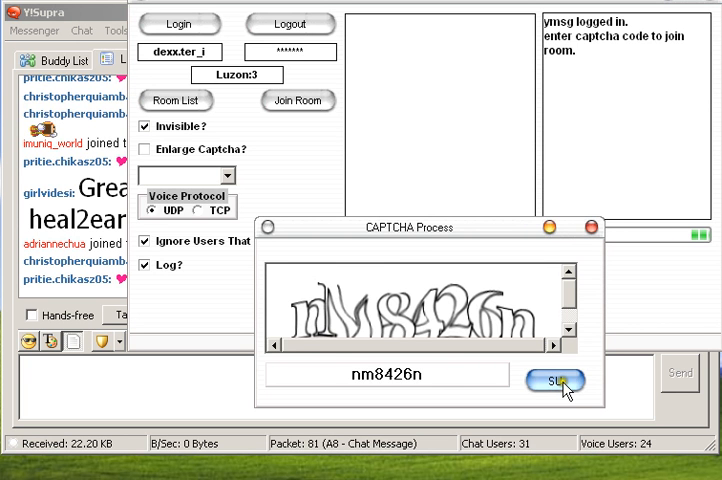
left_click(554, 394)
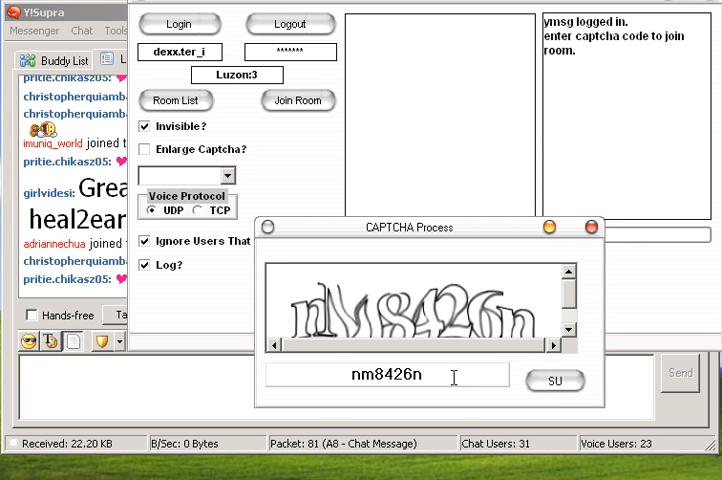
left_click(559, 381)
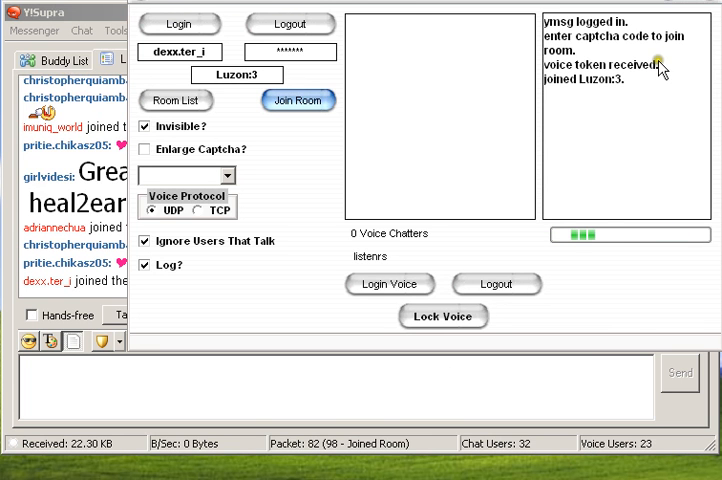
Log into voice chat, listing 24 voice chatters and 24 listeners.
left_click(389, 287)
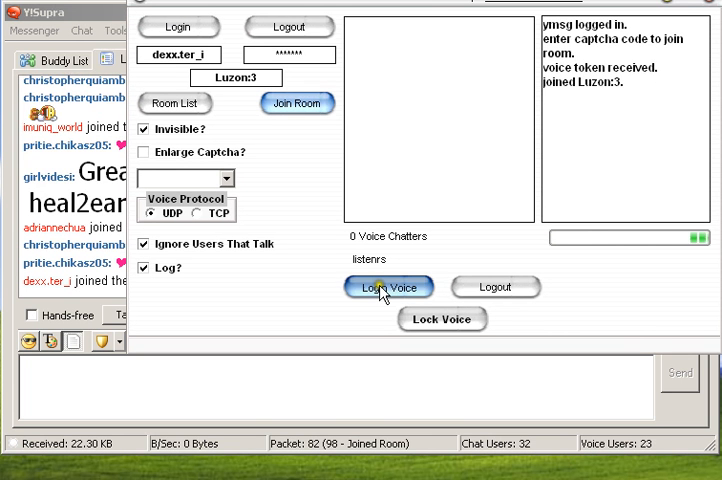
left_click(388, 287)
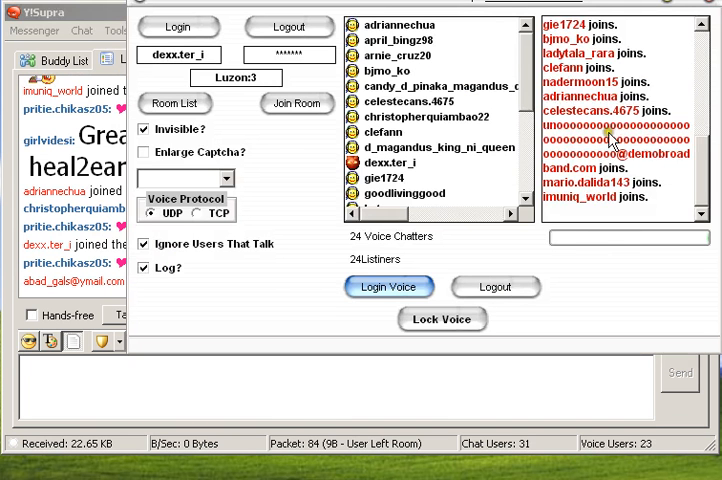
Turn on Lock Voice for the Luzon:3 voice chat.
left_click(437, 319)
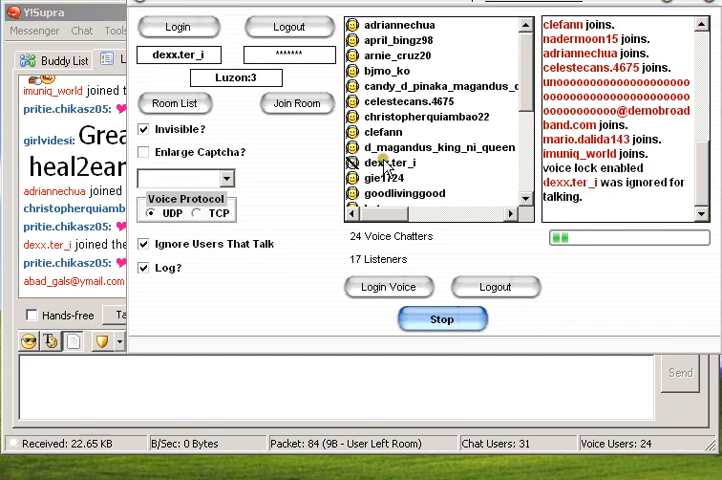
left_click(447, 319)
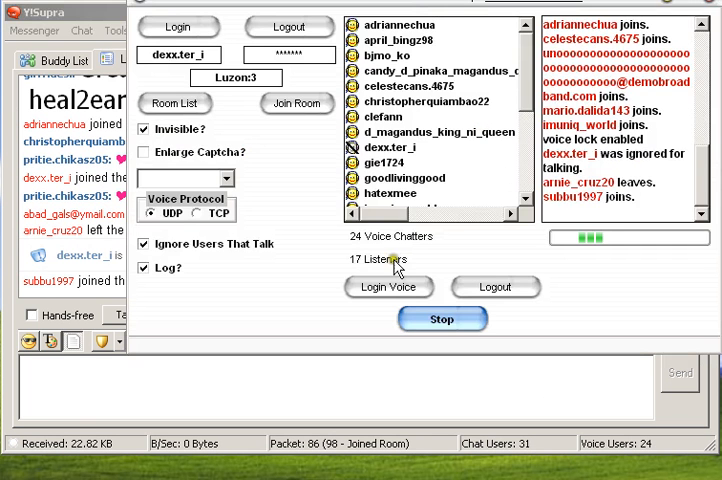
mouse_move(412, 262)
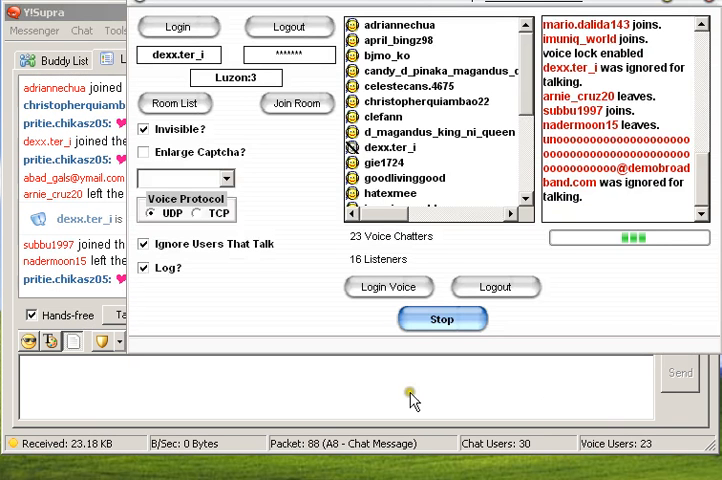
mouse_move(471, 428)
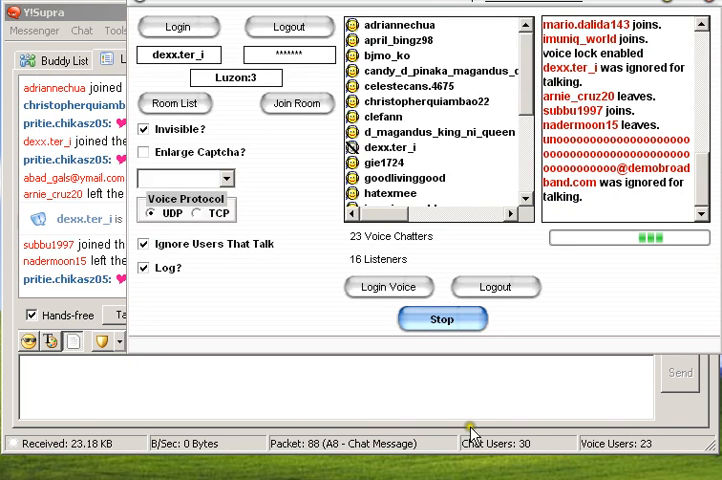